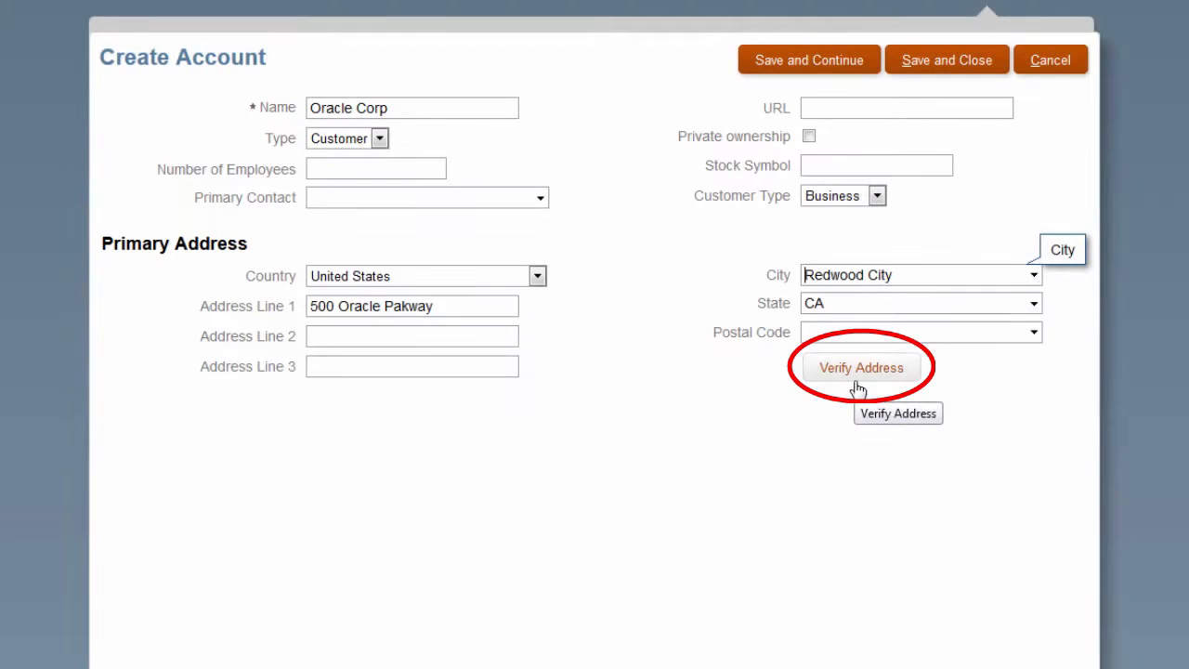
- Verify the Redwood City address and look through the Select a Verified Address list
left_click(860, 368)
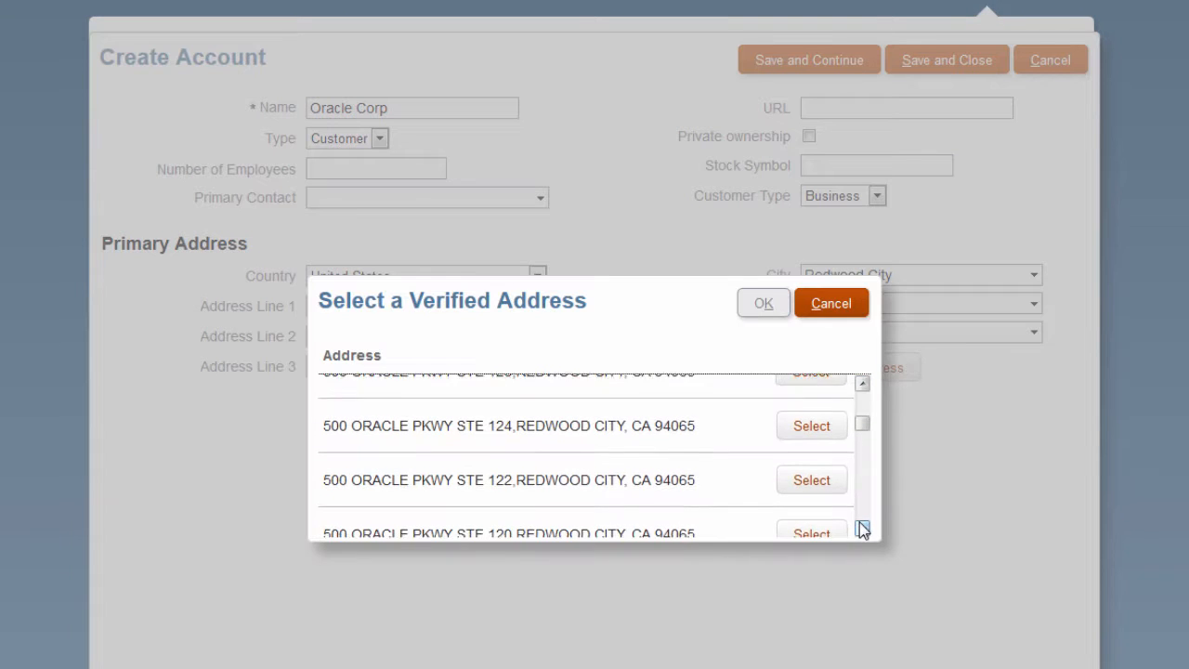
scroll("down", 3)
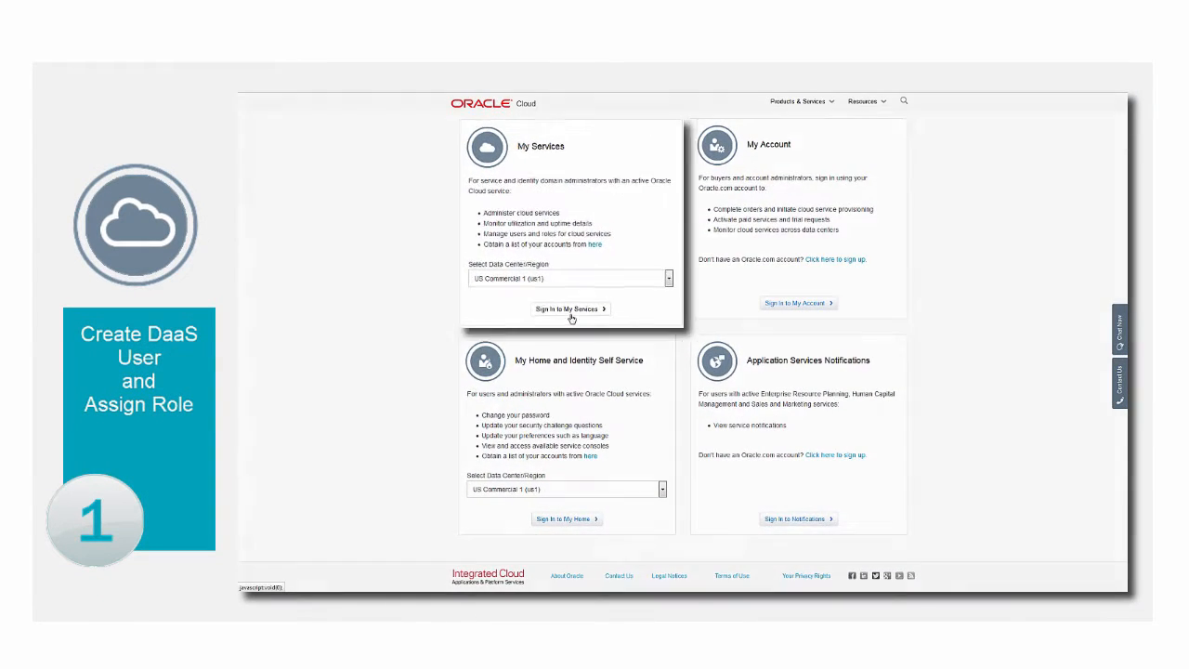
- Sign in to My Services with the US Commercial 1 data center selected
left_click(573, 308)
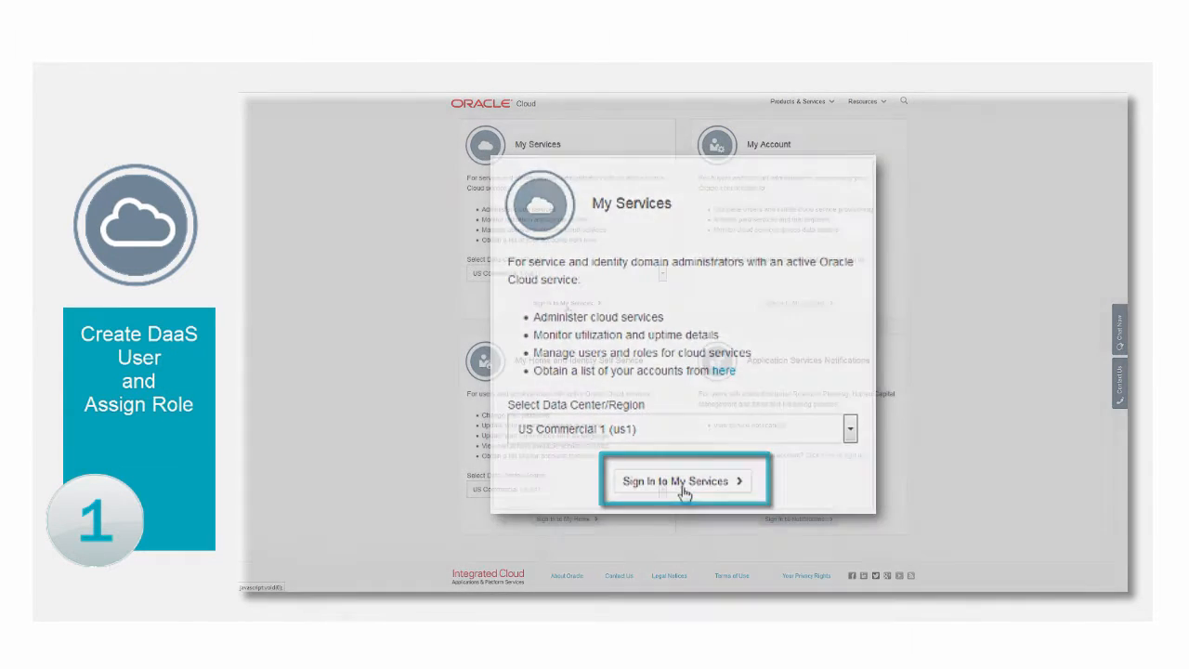
left_click(684, 480)
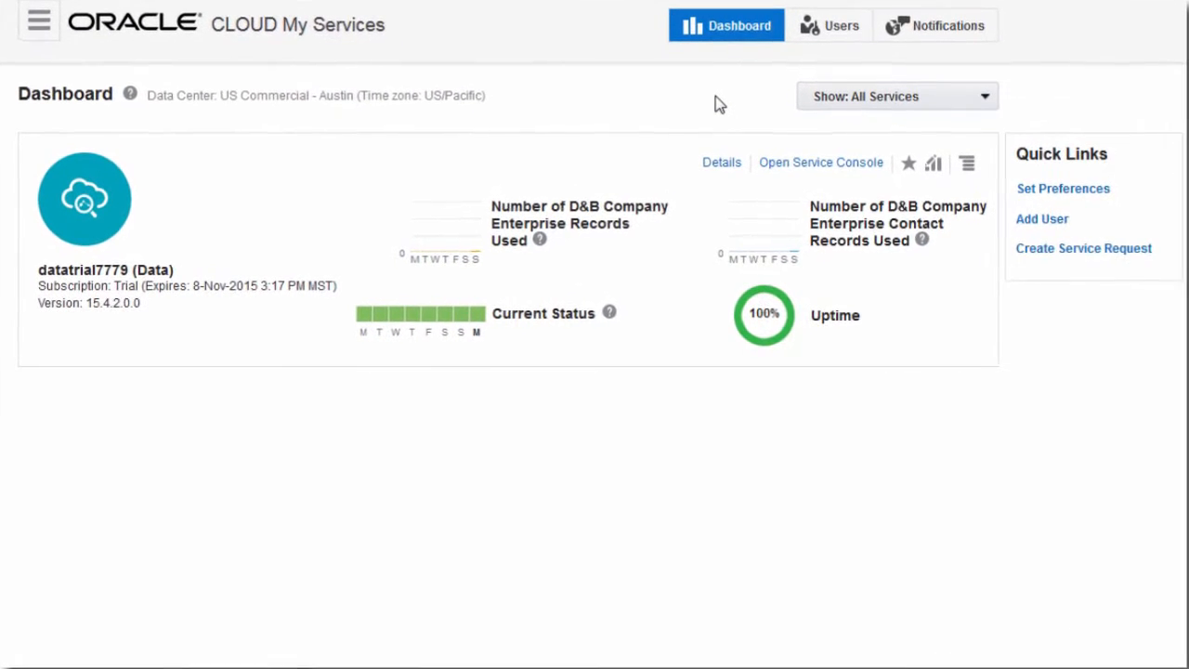
mouse_move(925, 165)
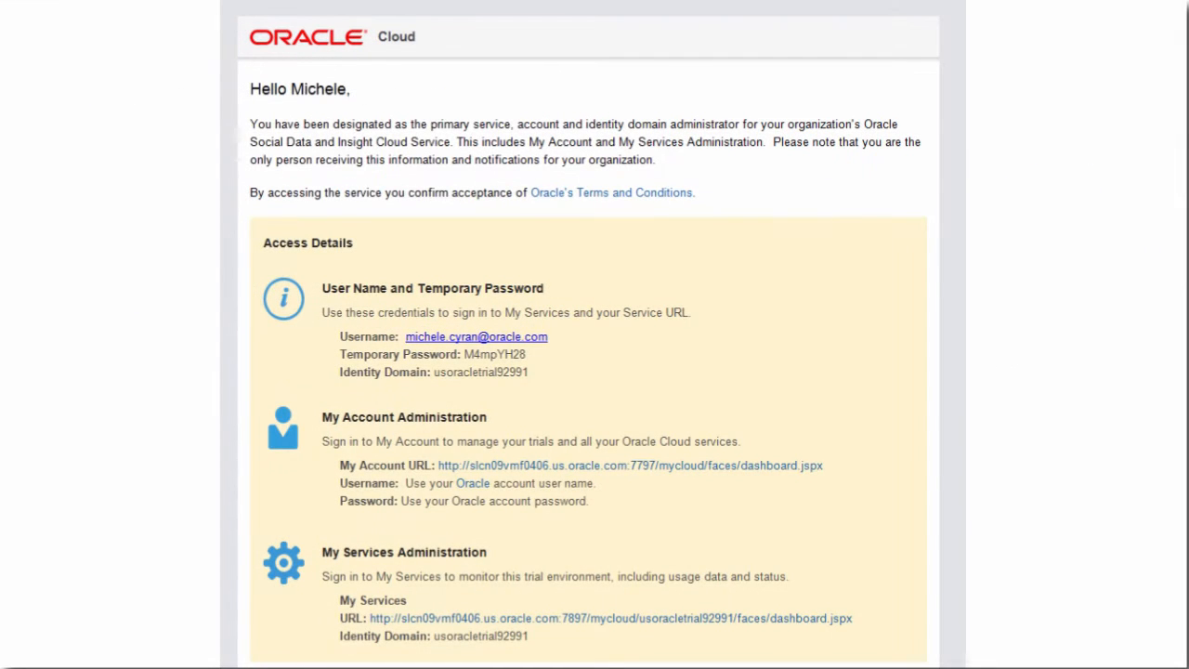
- Read down the welcome email's access details to the Subscription Details section
scroll("down", 3)
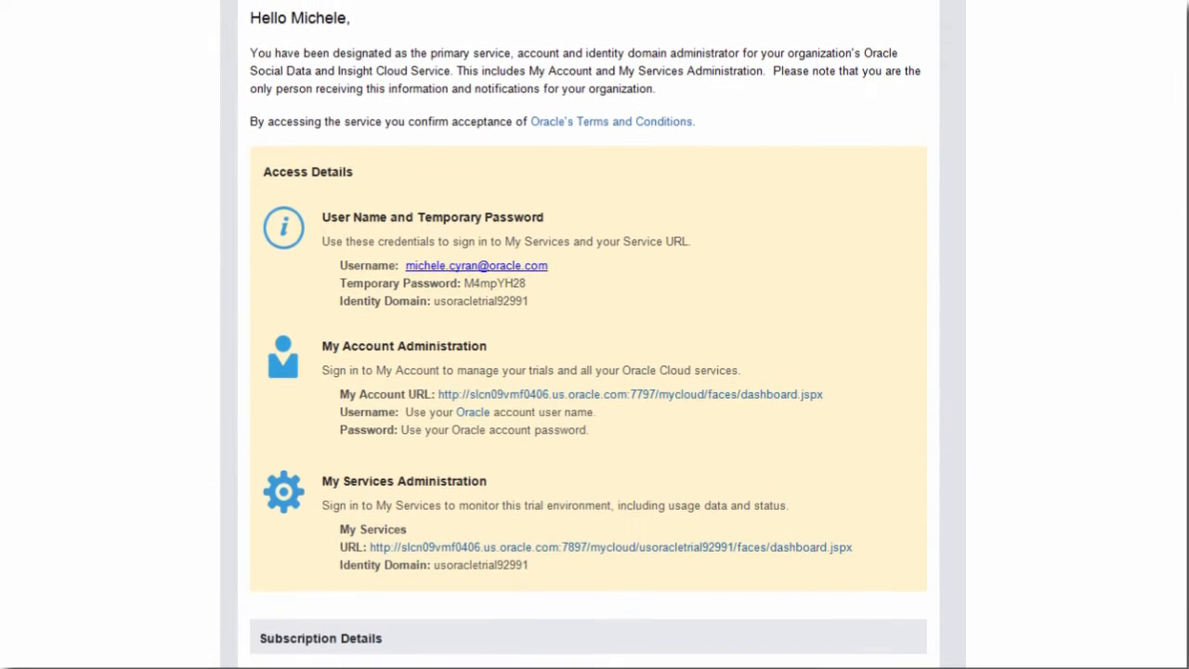
scroll("down", 3)
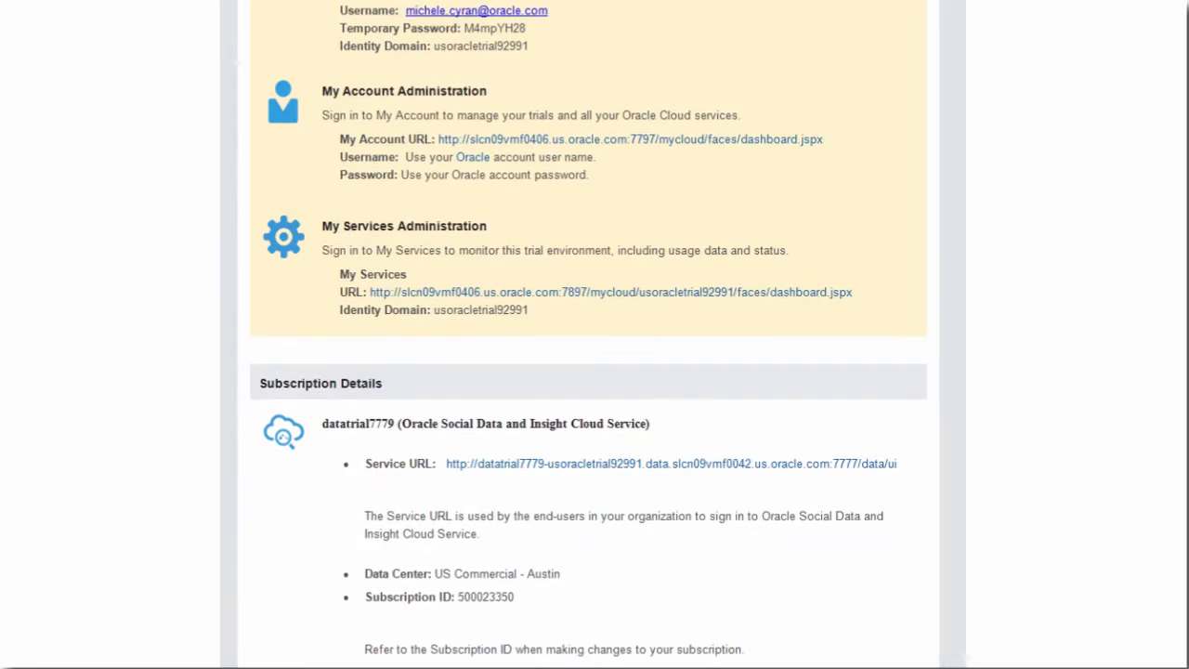
scroll("down", 3)
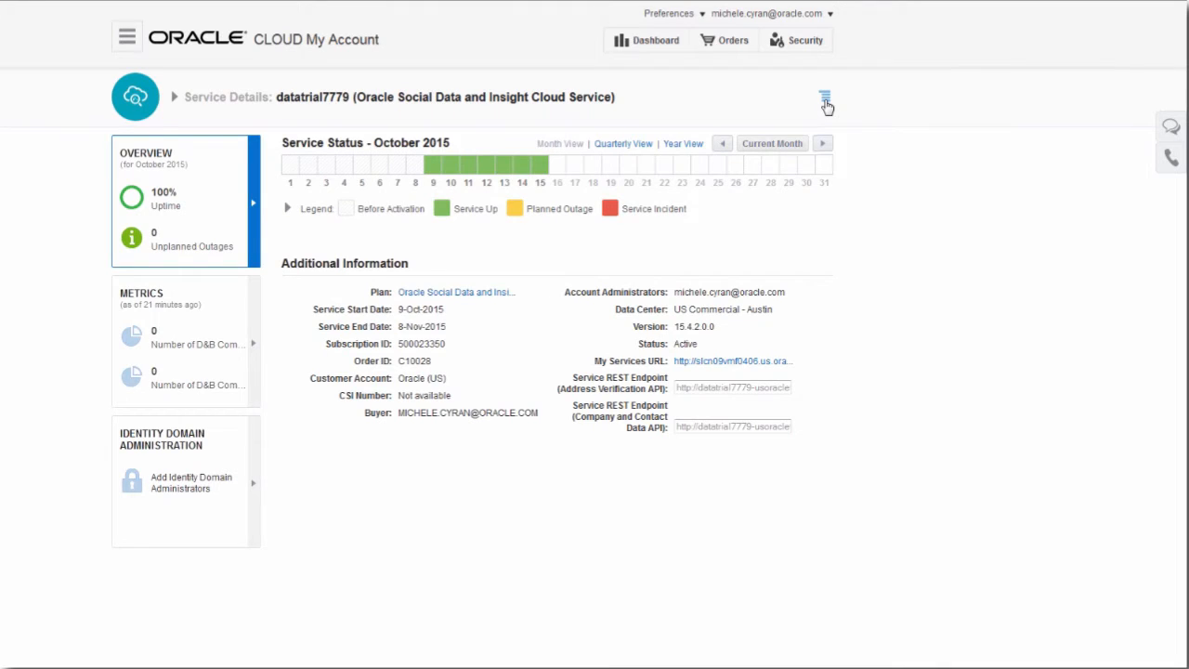
- Switch from the datatrial7779 Service Details page to My Services via its menu
left_click(825, 97)
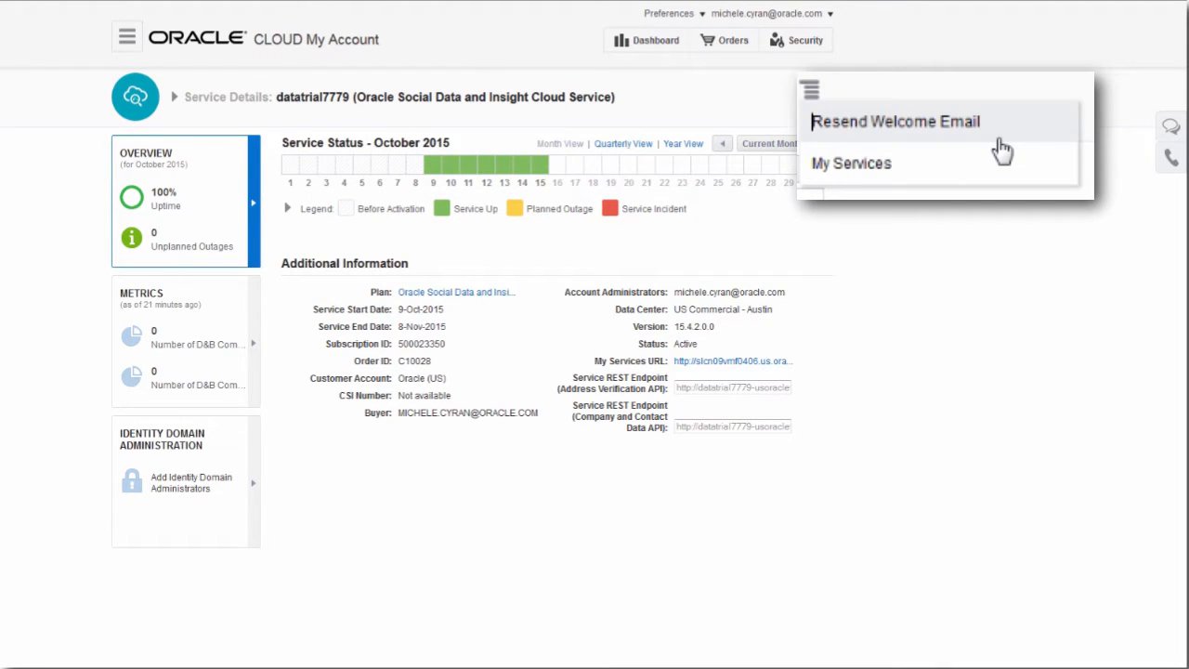
left_click(851, 163)
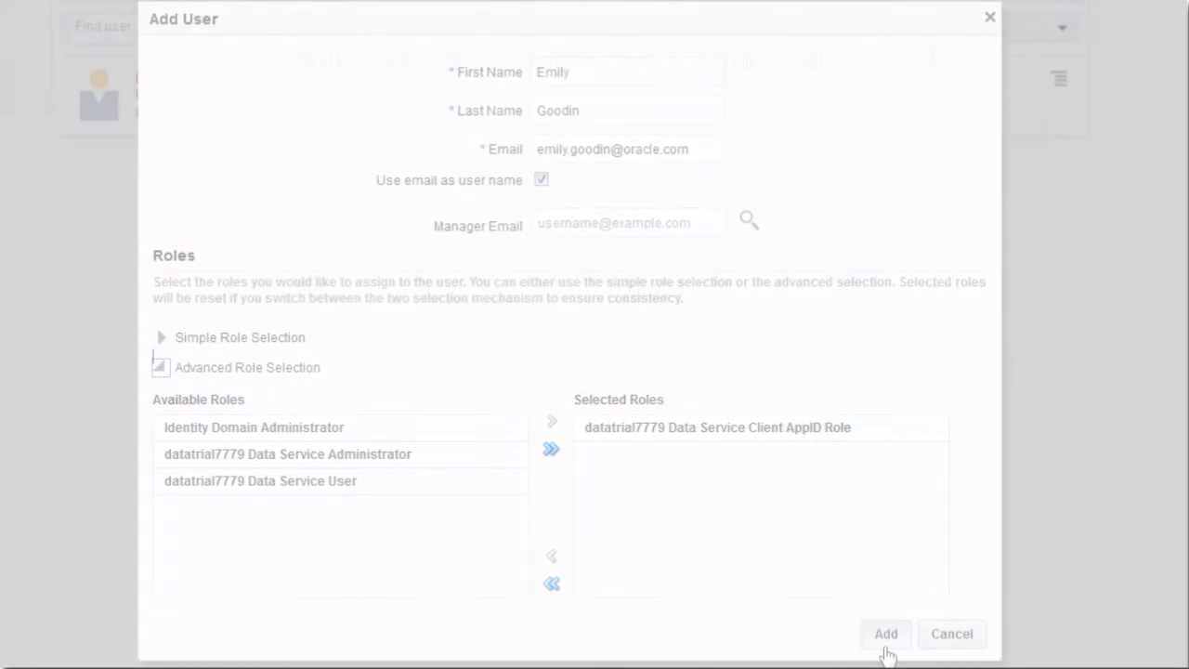
left_click(885, 634)
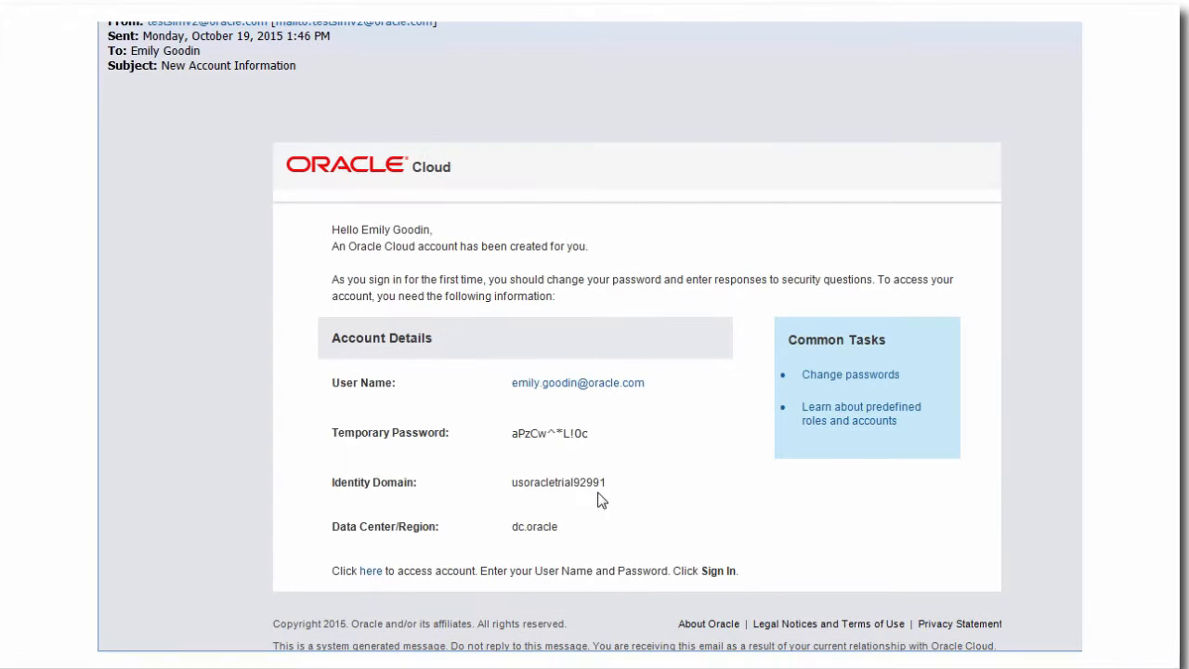
mouse_move(597, 454)
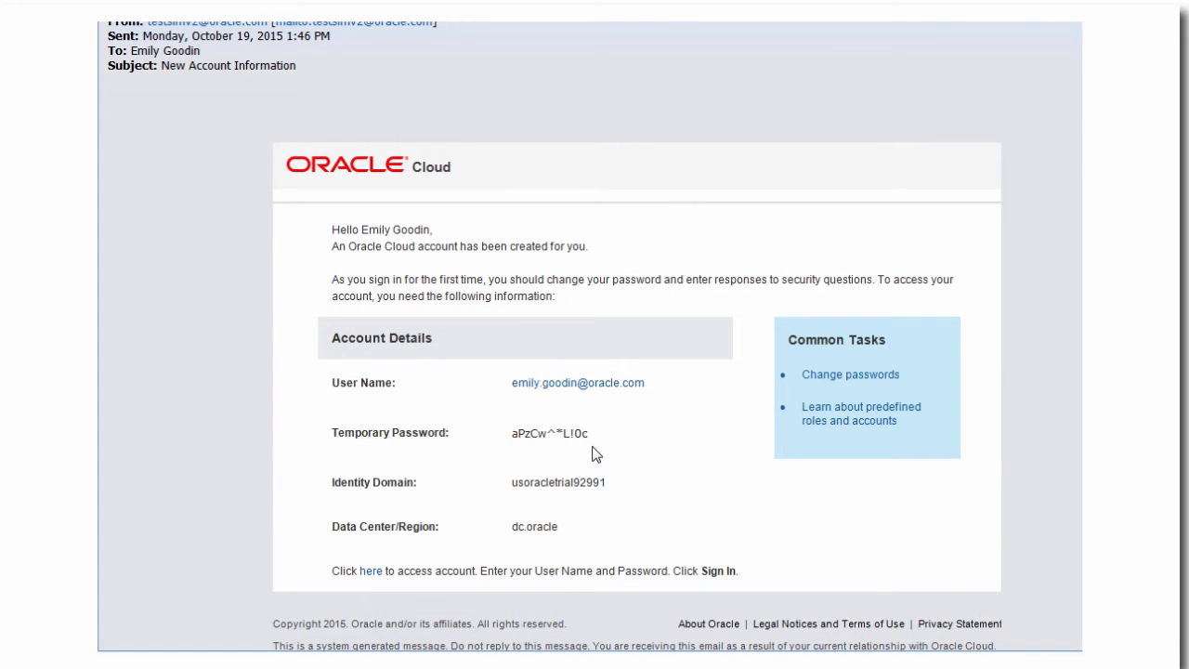
double_click(546, 433)
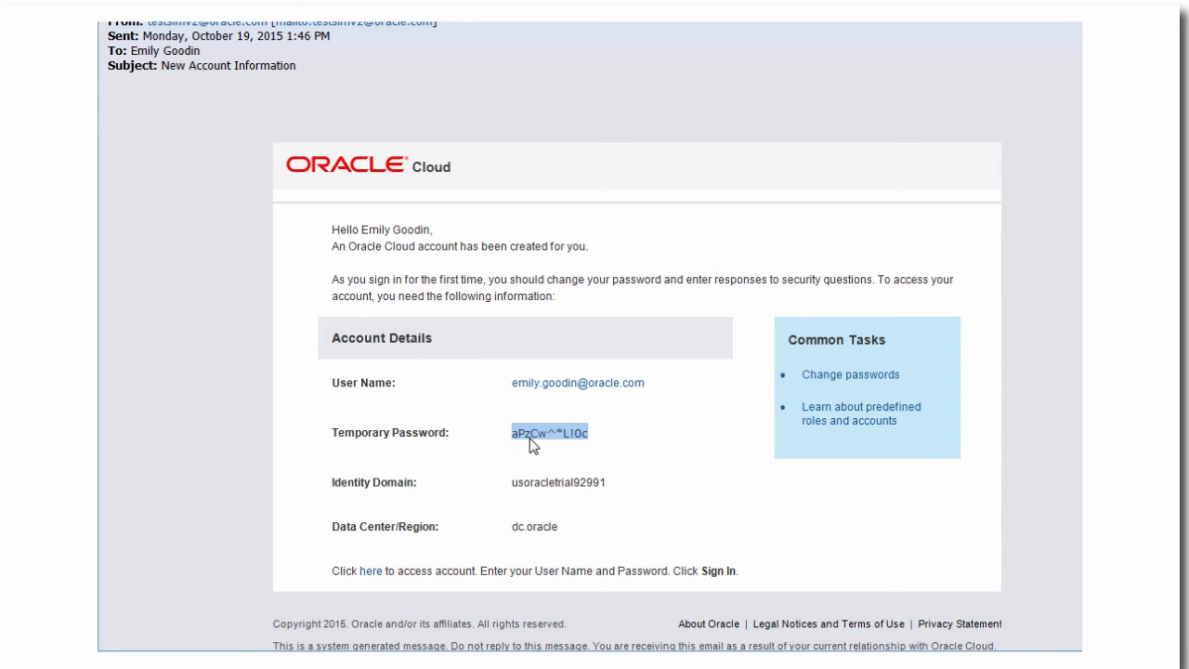
right_click(548, 433)
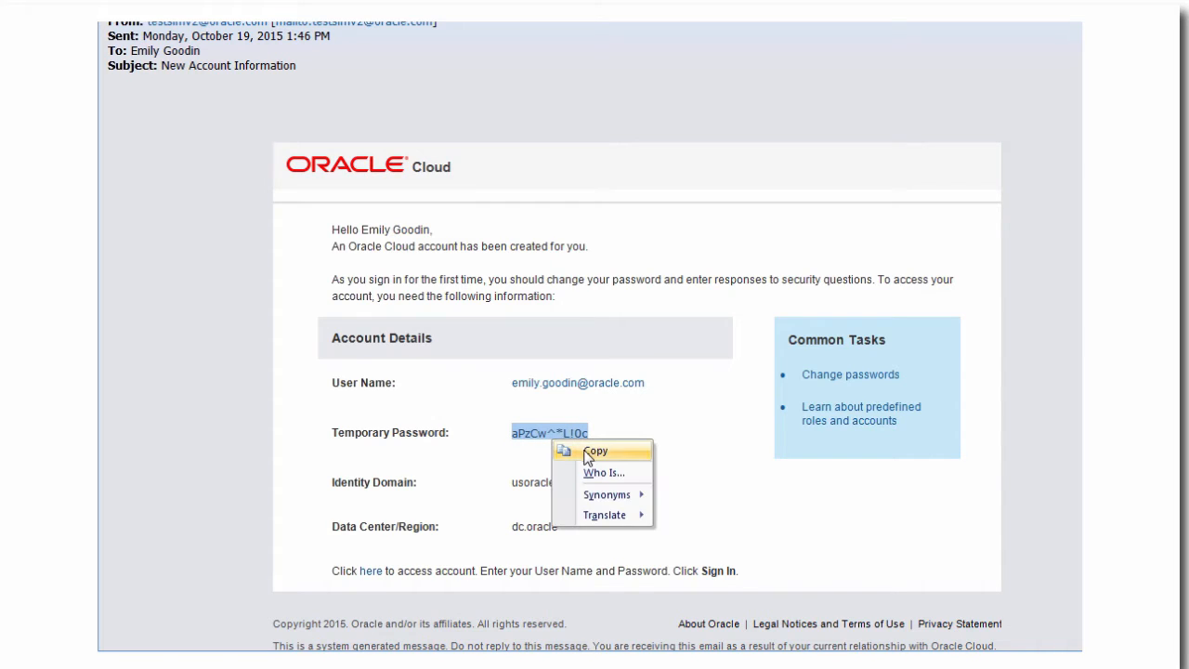
left_click(595, 452)
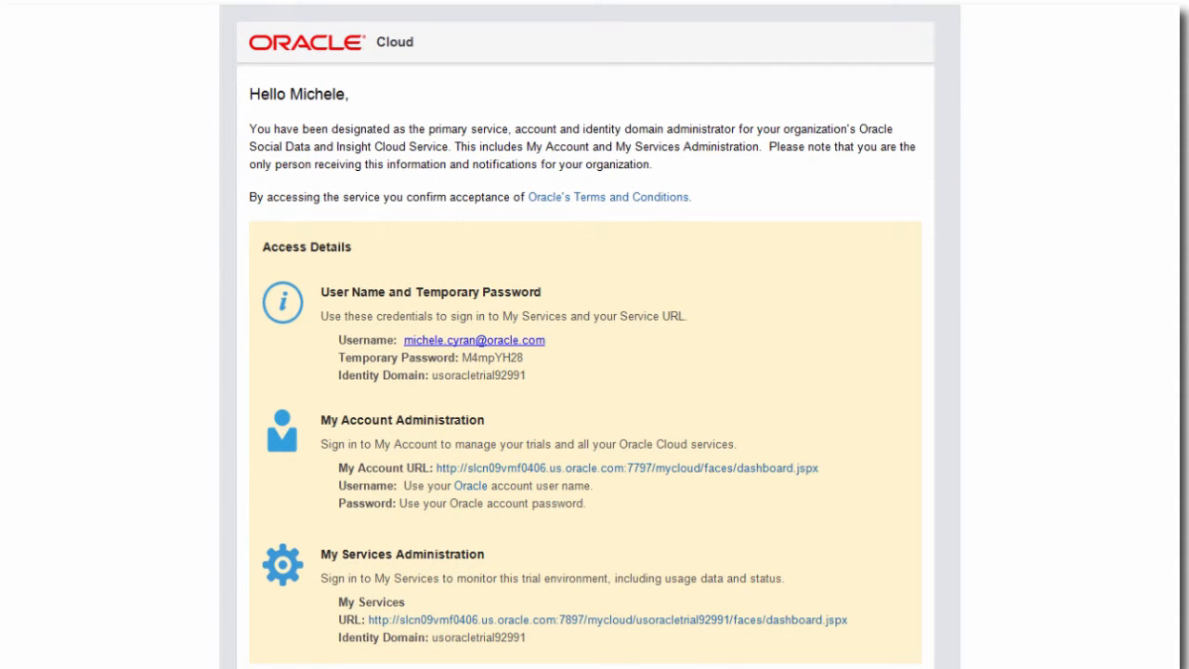
- Read the administrator welcome email down to its Subscription Details
scroll("down", 3)
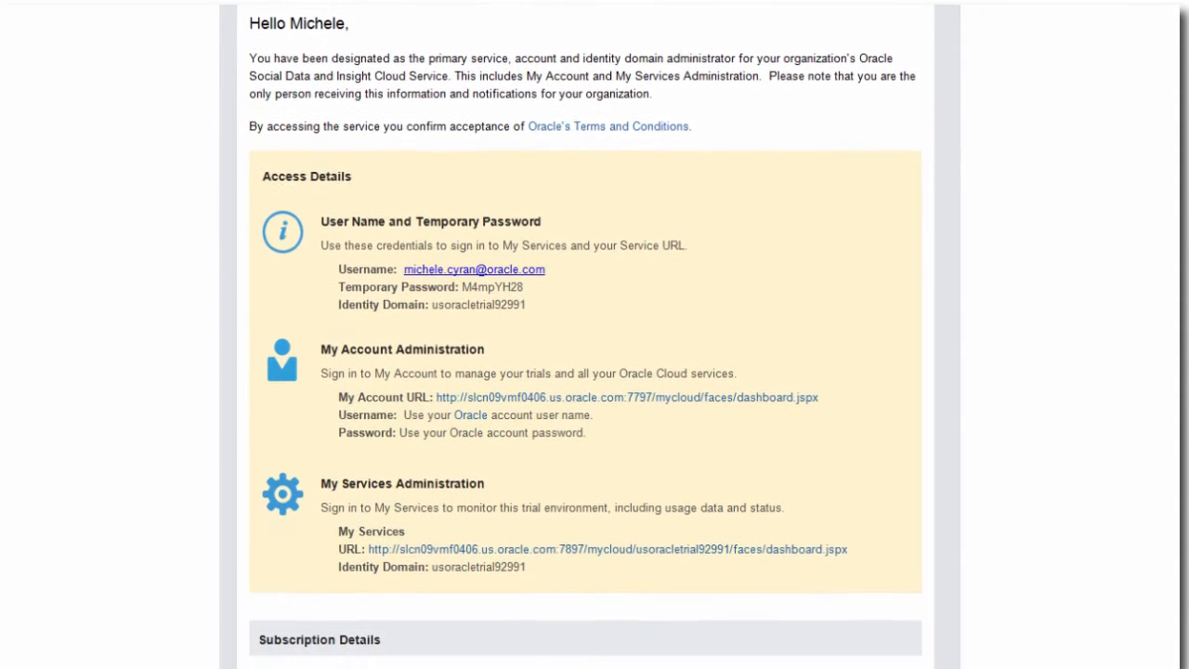
scroll("down", 3)
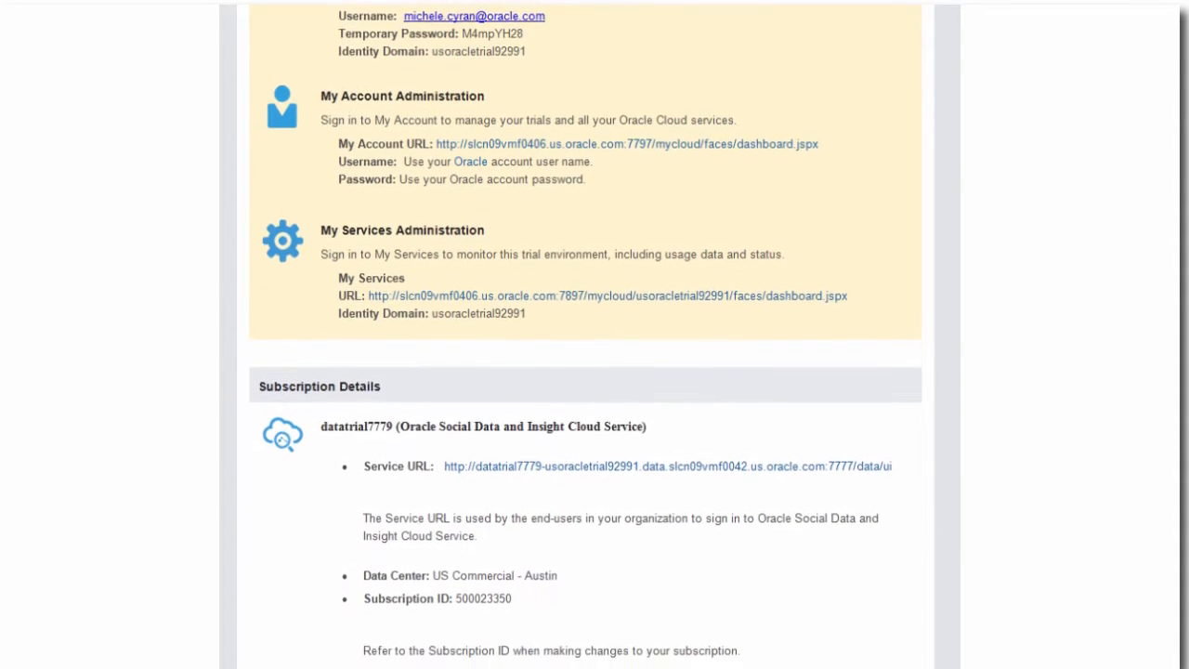
scroll("down", 3)
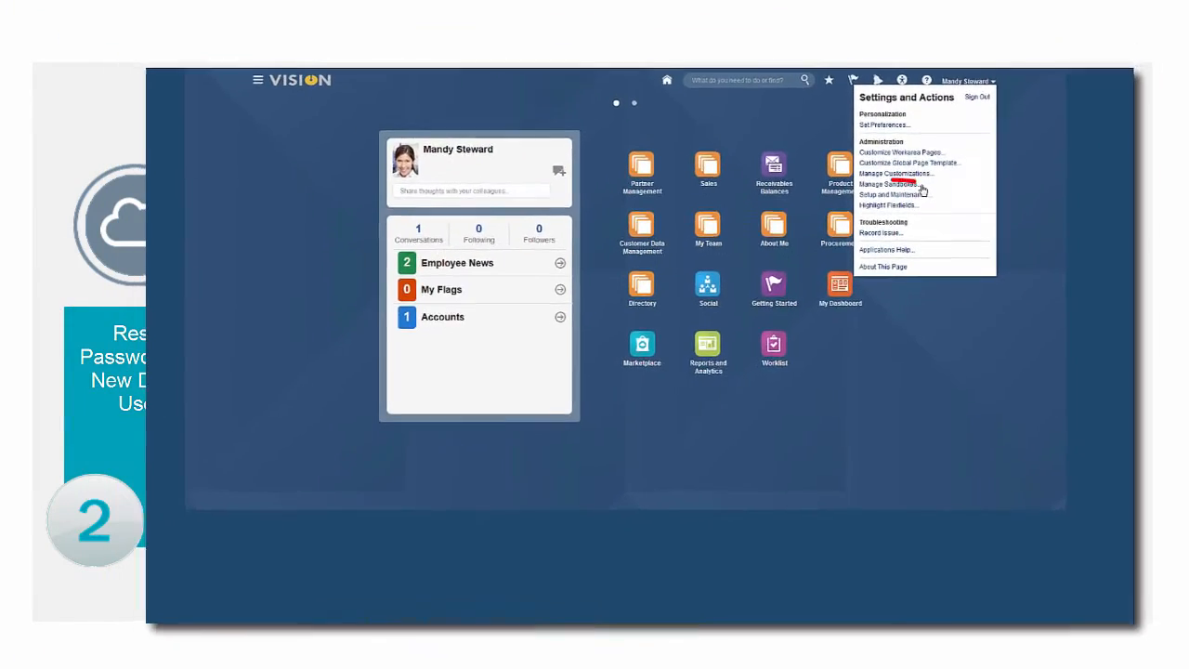
- Search All Tasks for 'Manage Sales Cloud to Data Cloud' and go to the integration task
left_click(892, 195)
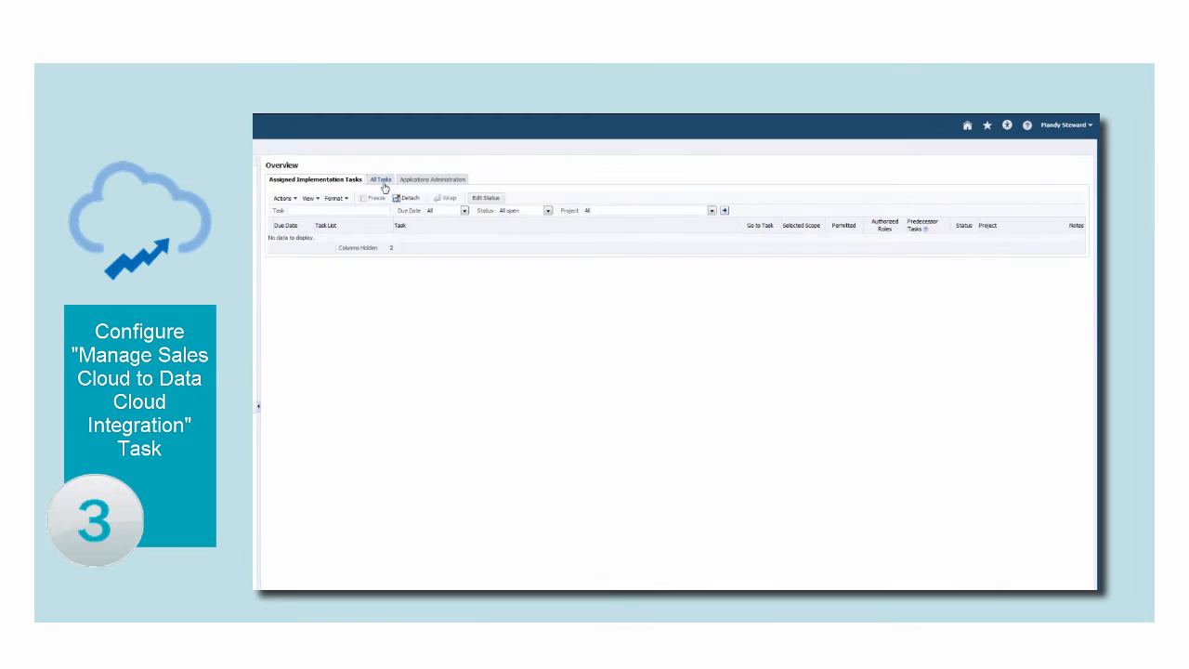
left_click(379, 178)
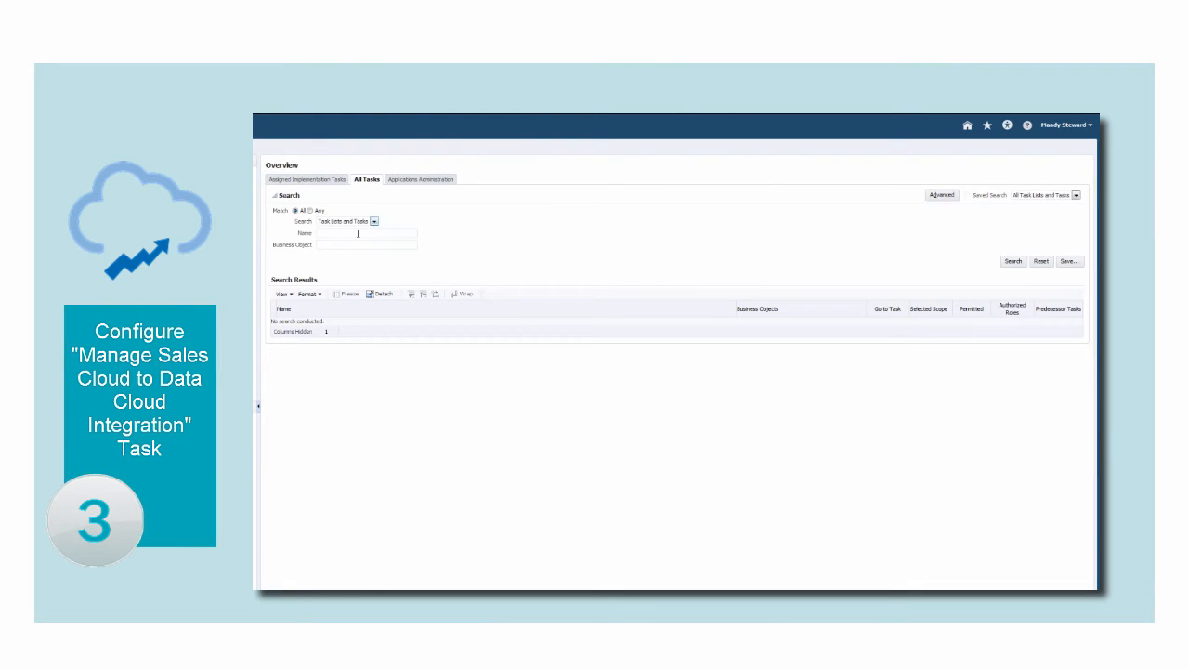
type("Manage Sales Cloud to Data Cloud")
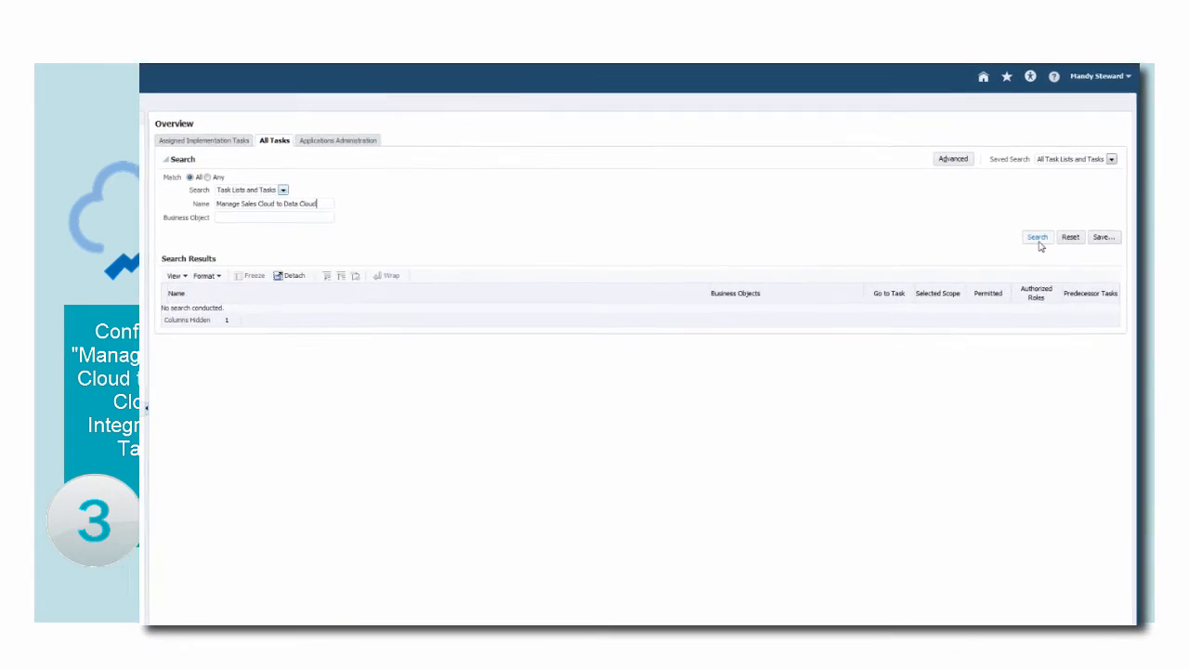
left_click(1037, 238)
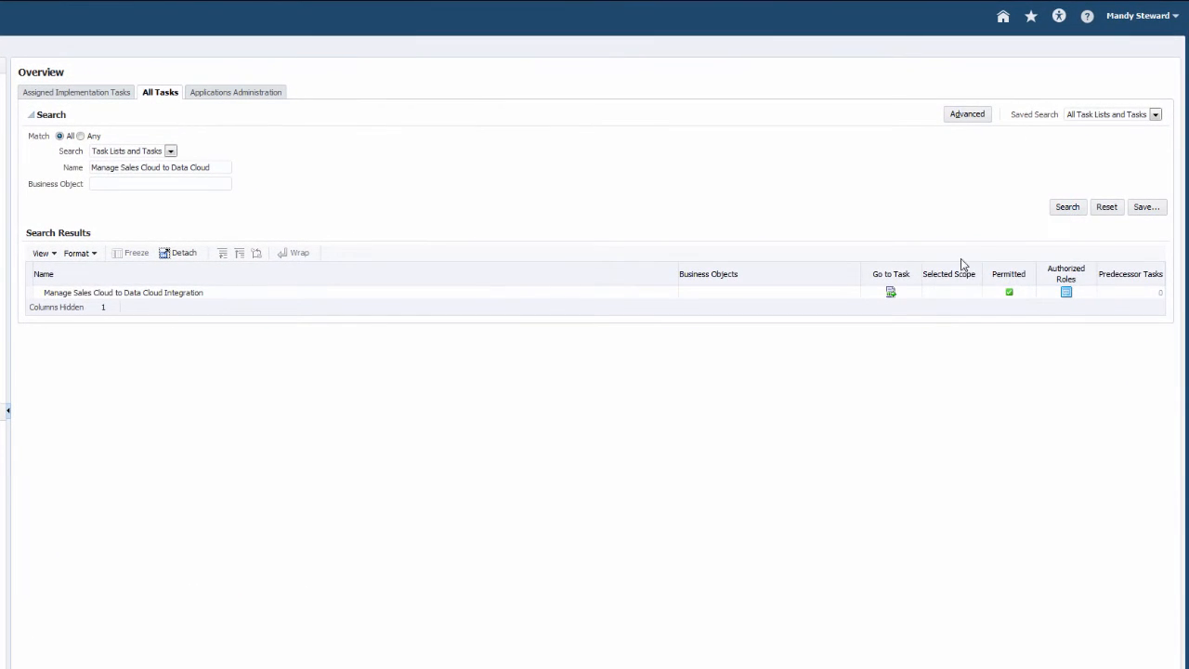
left_click(890, 292)
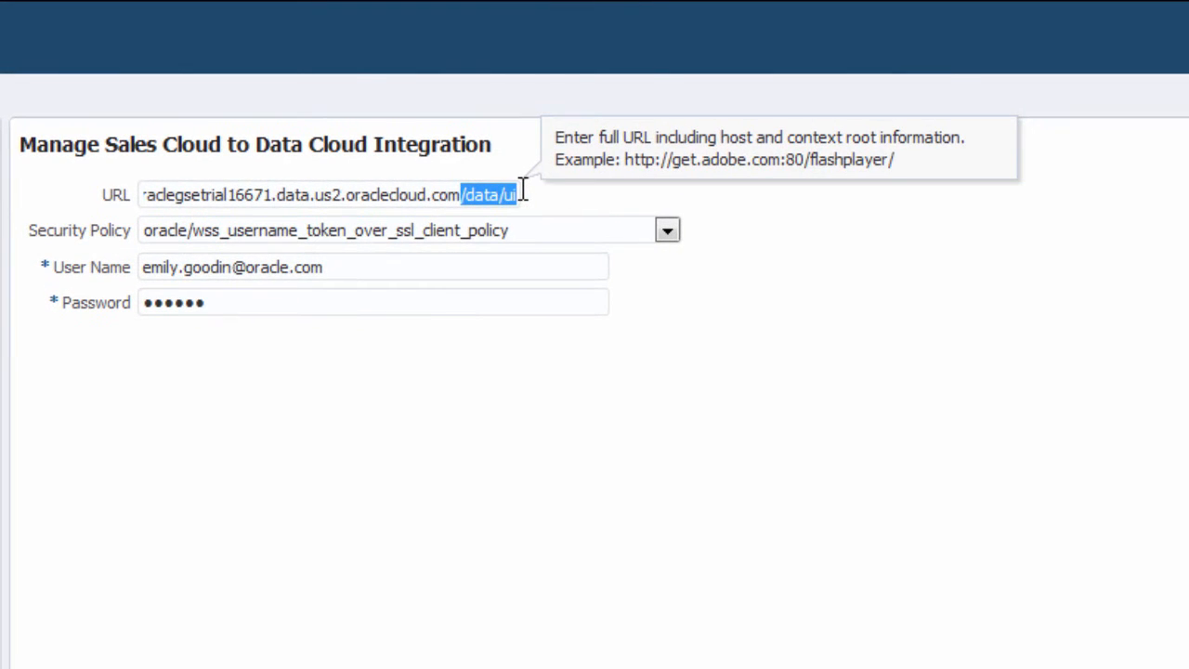
- Keep oracle/wss_username_token_over_ssl_client_policy as the integration's security policy
left_click(669, 230)
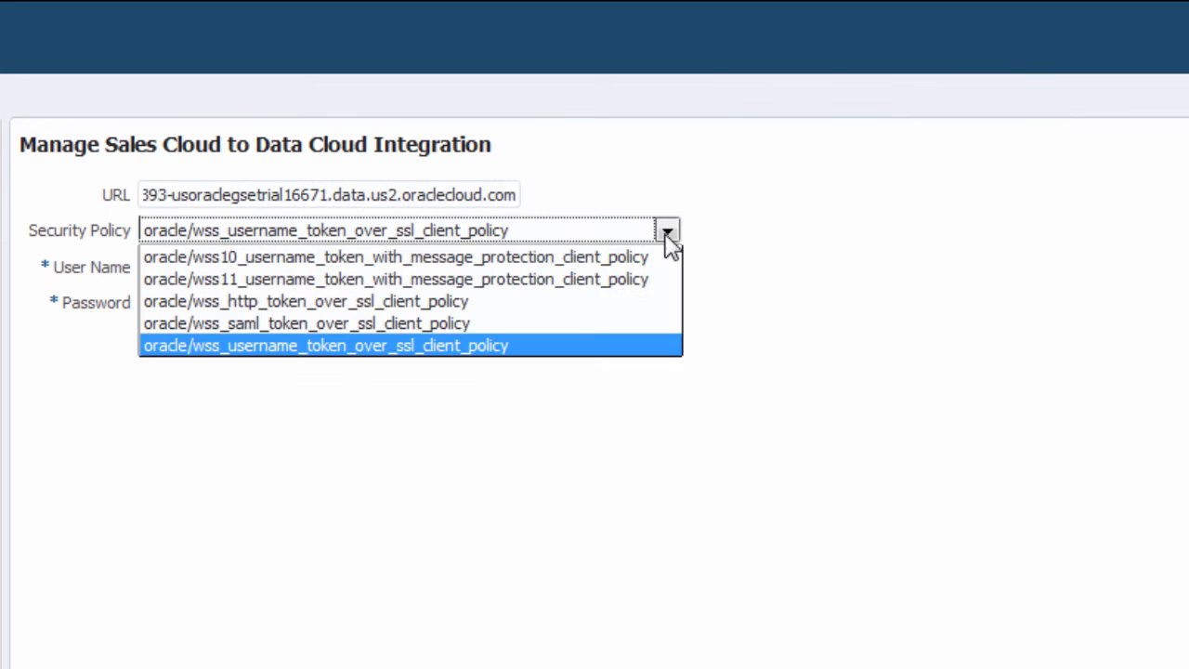
left_click(325, 344)
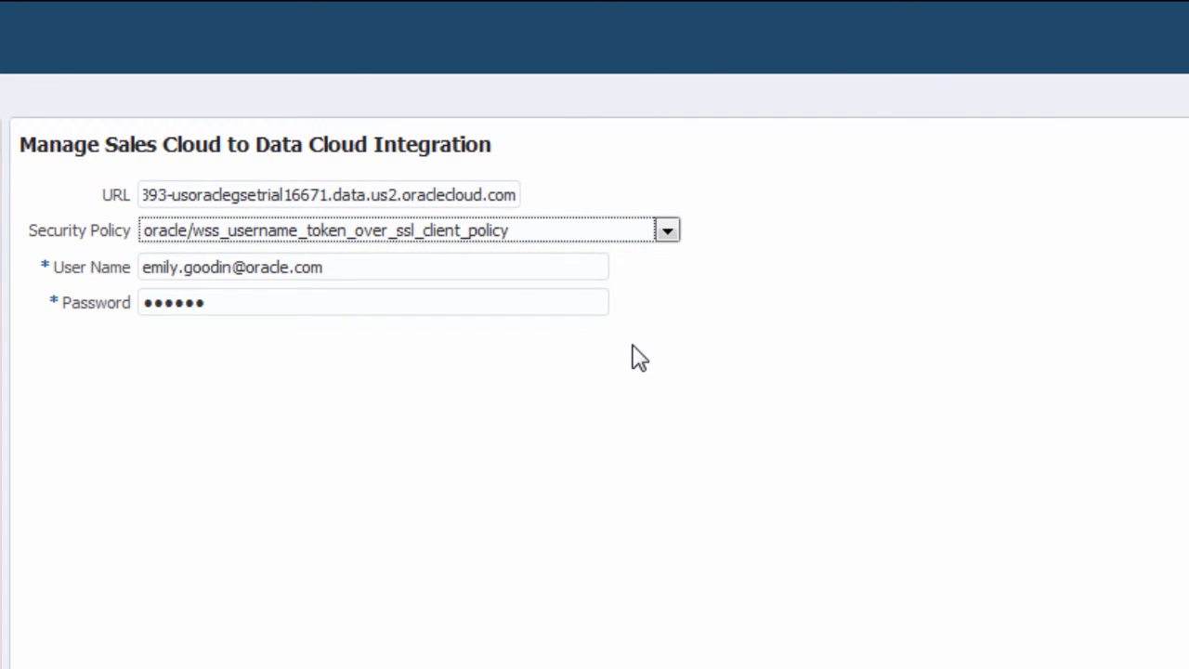
mouse_move(695, 340)
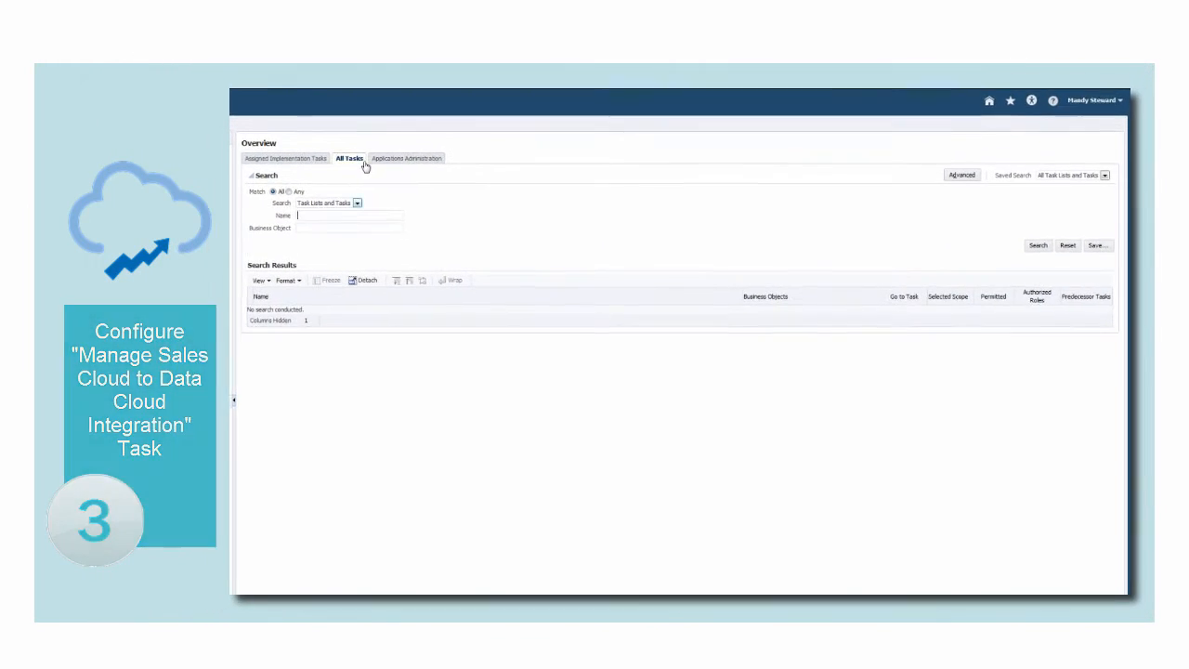
- Search All Tasks for 'Manage Administrator Profile Values' and go to that task
type("Manage Administrator Profile Values")
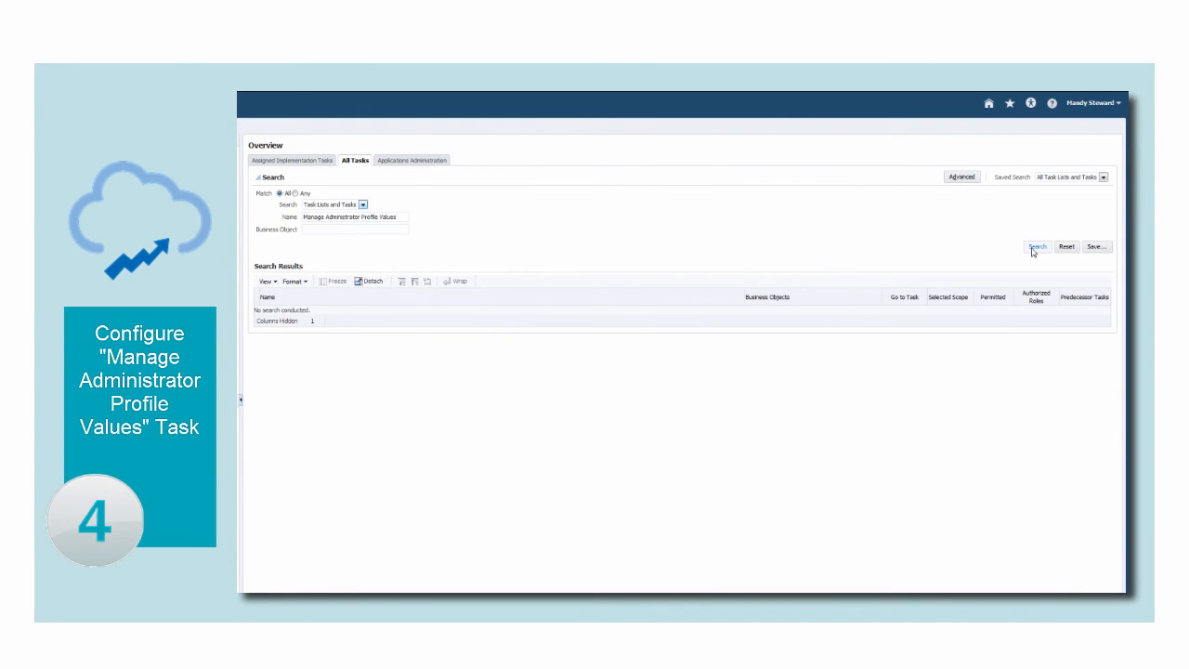
left_click(1034, 245)
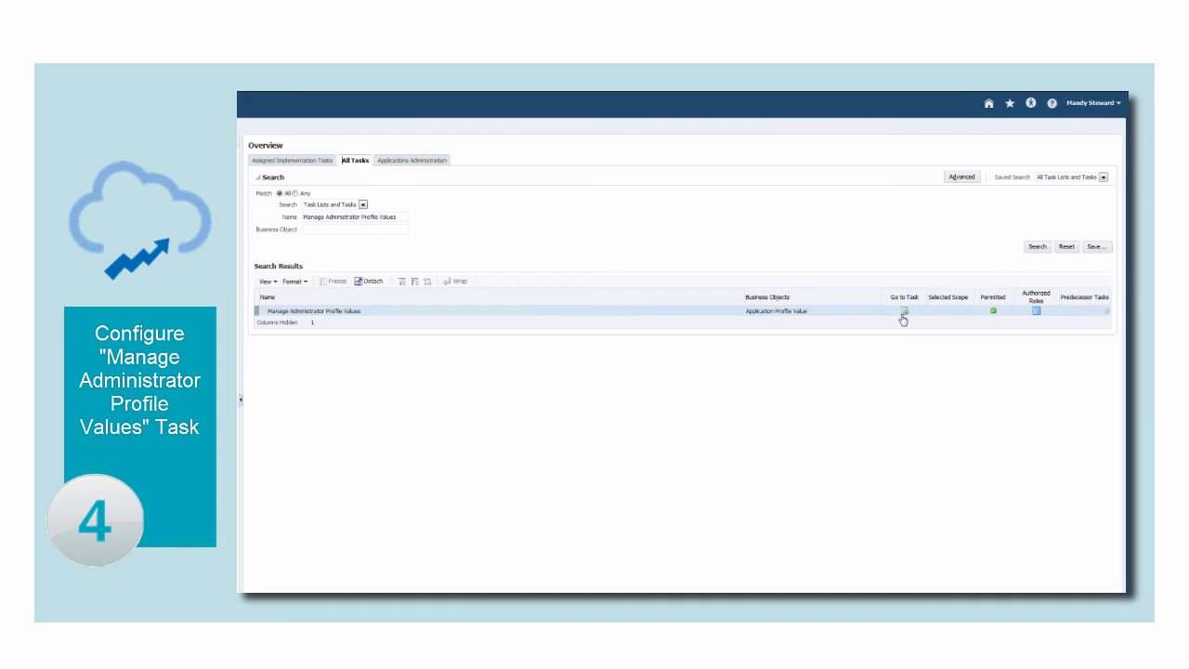
left_click(895, 312)
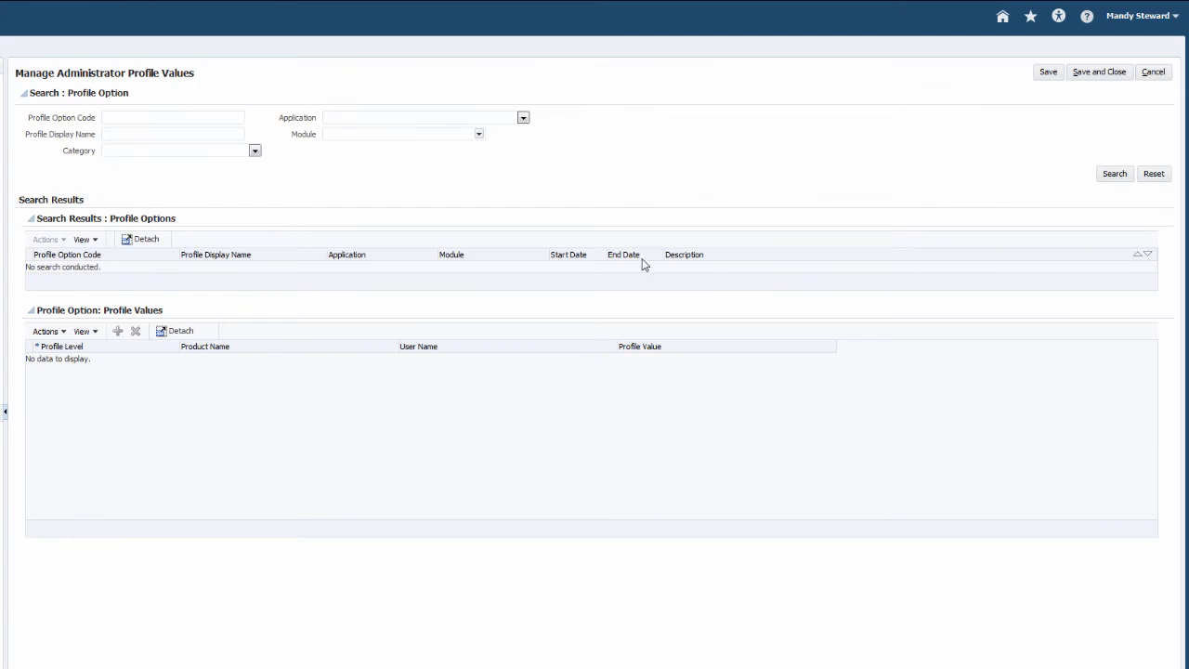
- Look up the DAAS_PRODUCTION_MODE profile option, showing its site value No
type("DAAS_PRODUCTION_MODE")
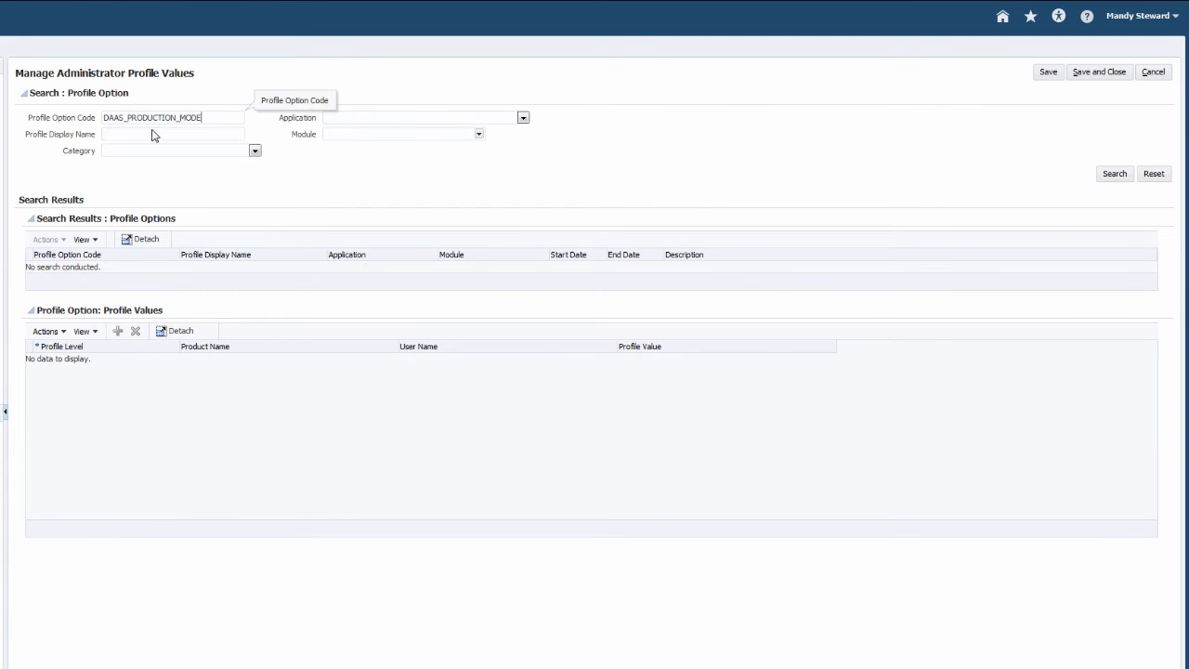
left_click(1115, 175)
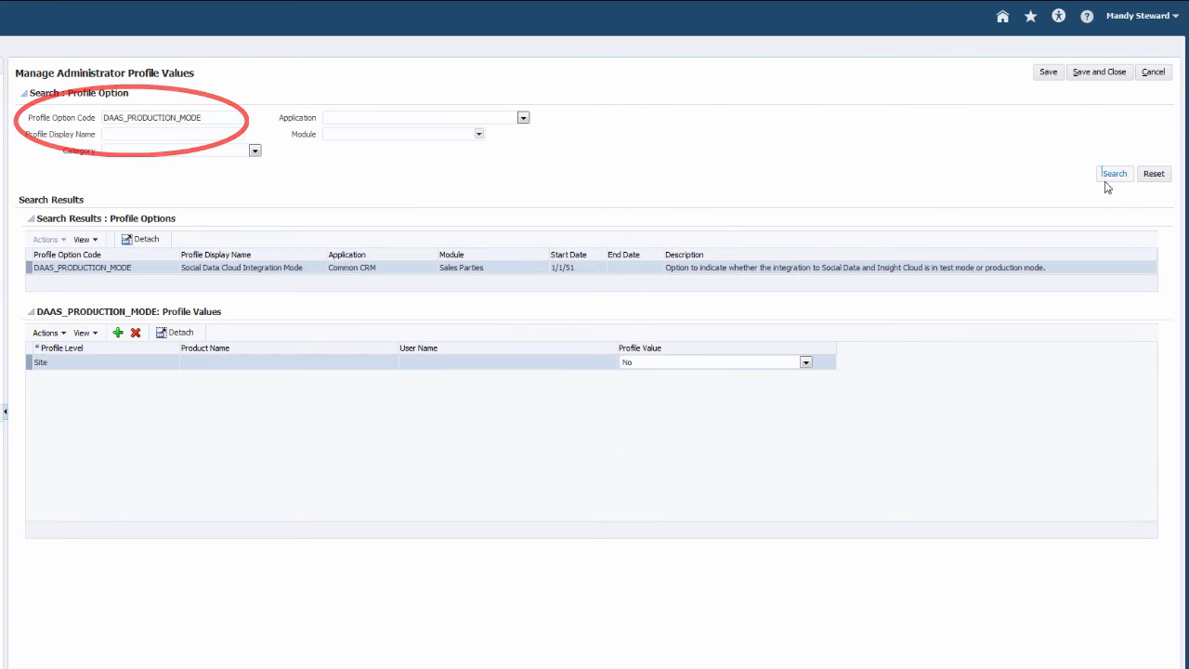